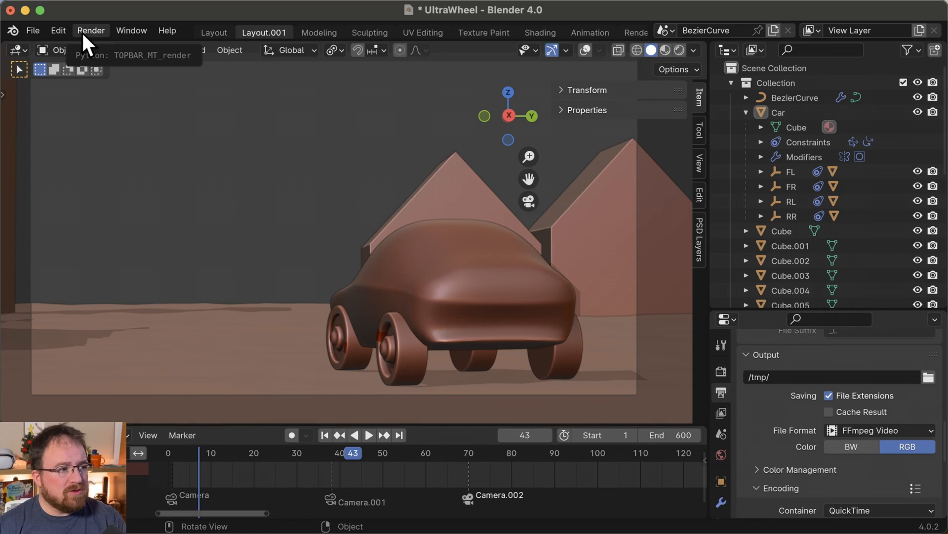
Step: Return the UltraWheel timeline to frame 0 and save the file
left_click(91, 30)
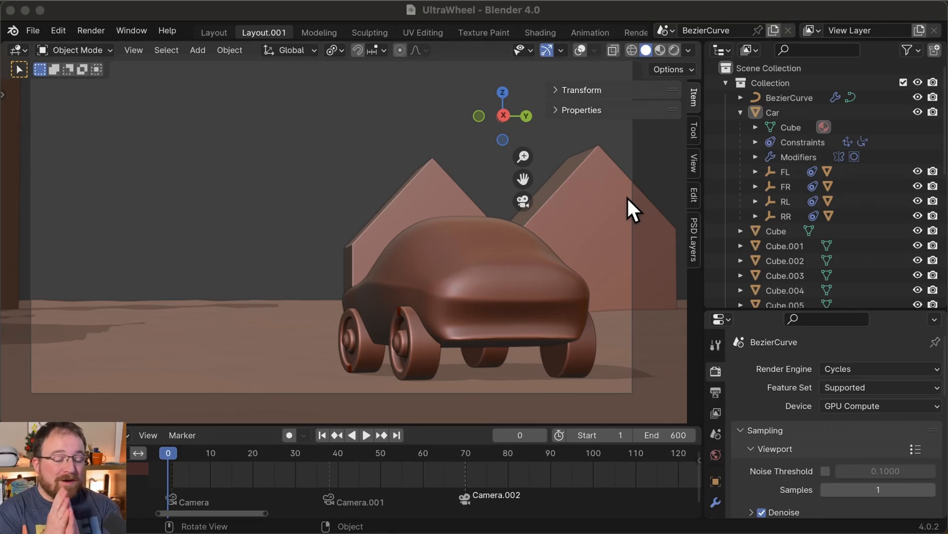
mouse_move(514, 164)
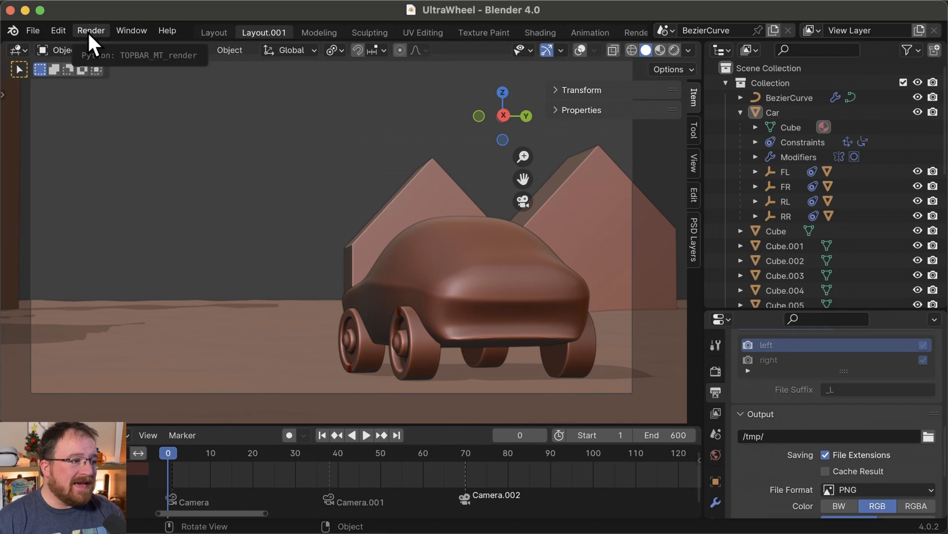
Step: Show the Render menu with View Animation highlighted
left_click(91, 30)
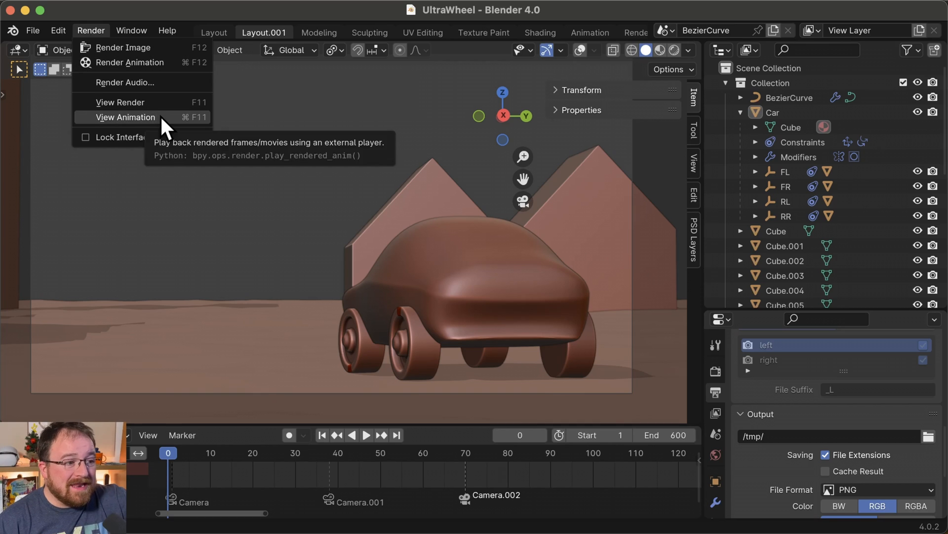
left_click(126, 117)
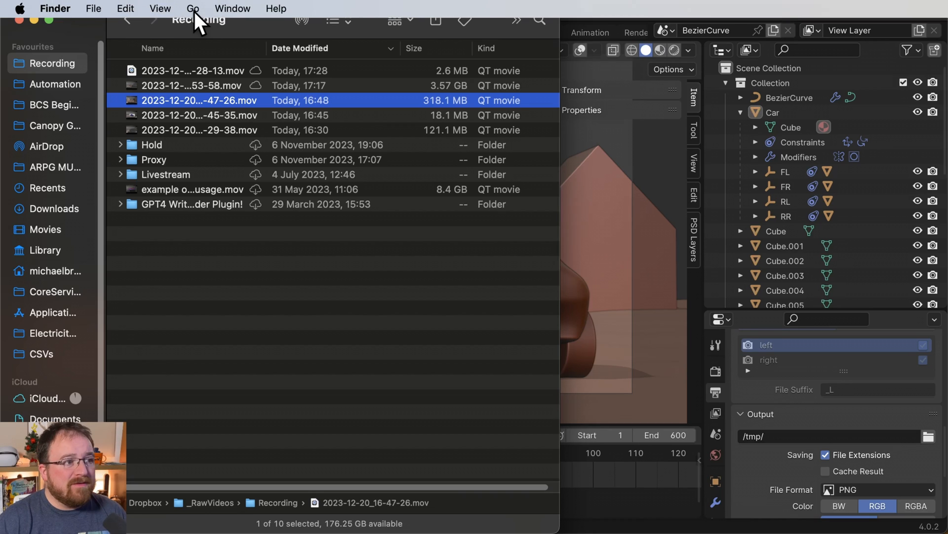
Step: Bring up Finder's Go to Folder prompt with /tmp entered
left_click(193, 9)
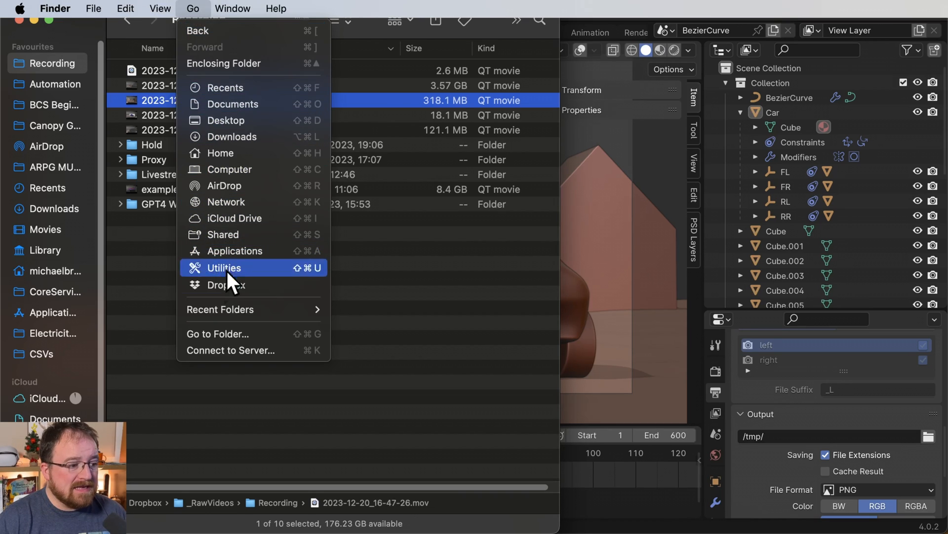
mouse_move(273, 334)
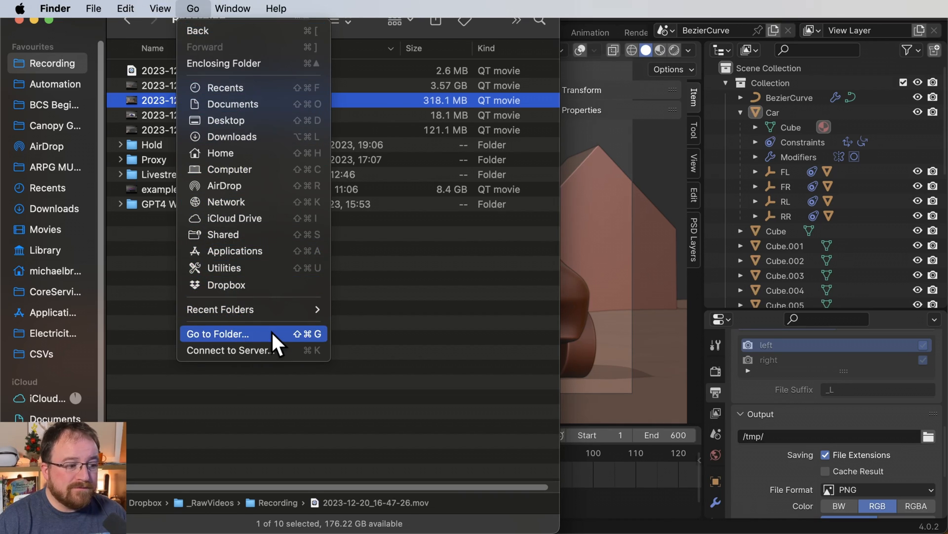
mouse_move(313, 345)
type("/tm")
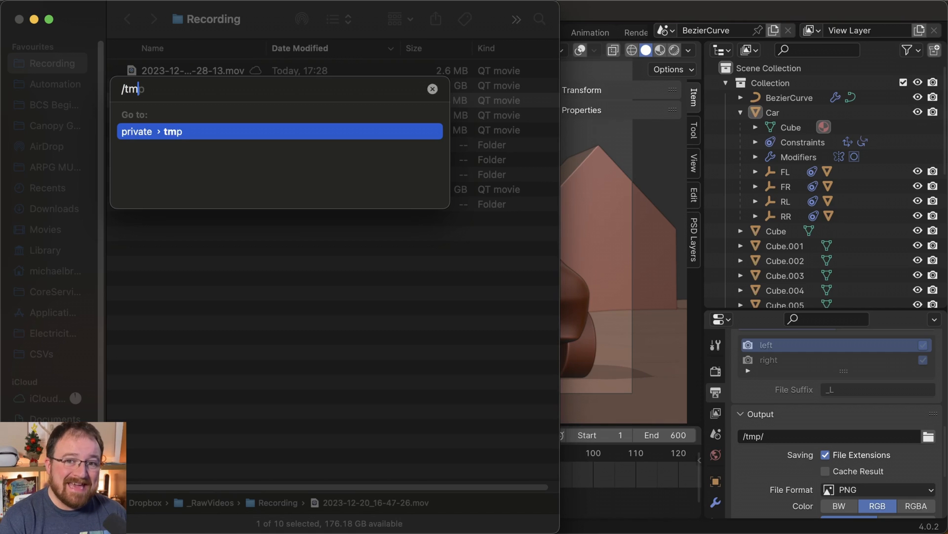
Step: Open /tmp, select 0001-0600.mov and scroll through the numbered PNG frames
key("enter")
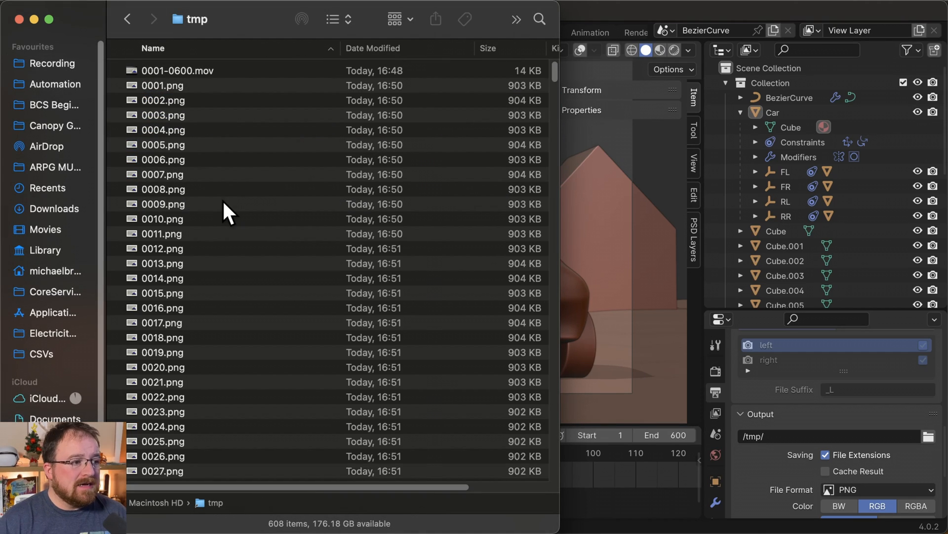
left_click(177, 70)
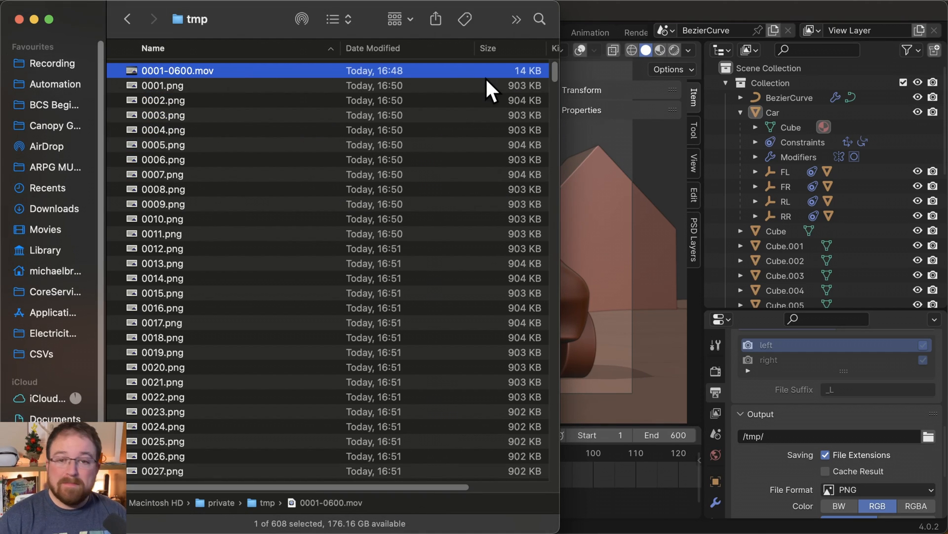
scroll("down", 3)
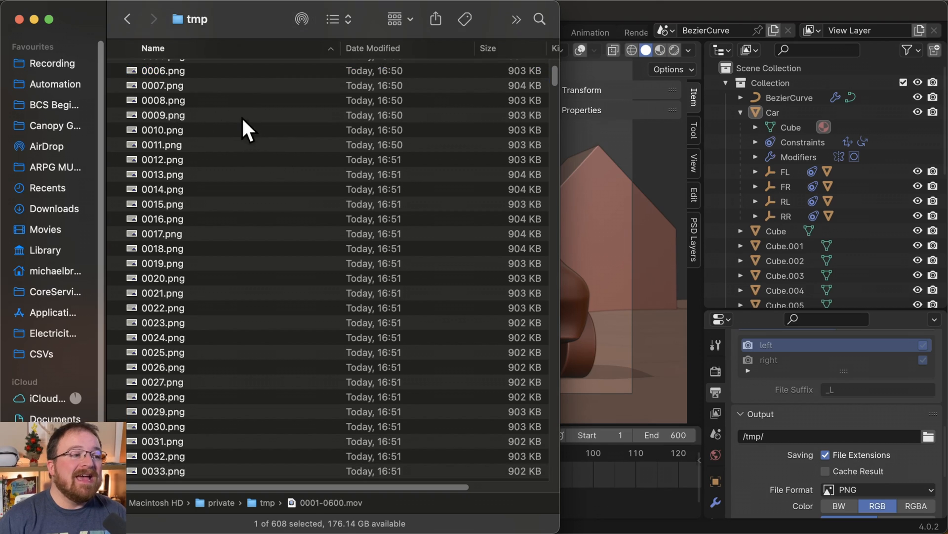
scroll("down", 3)
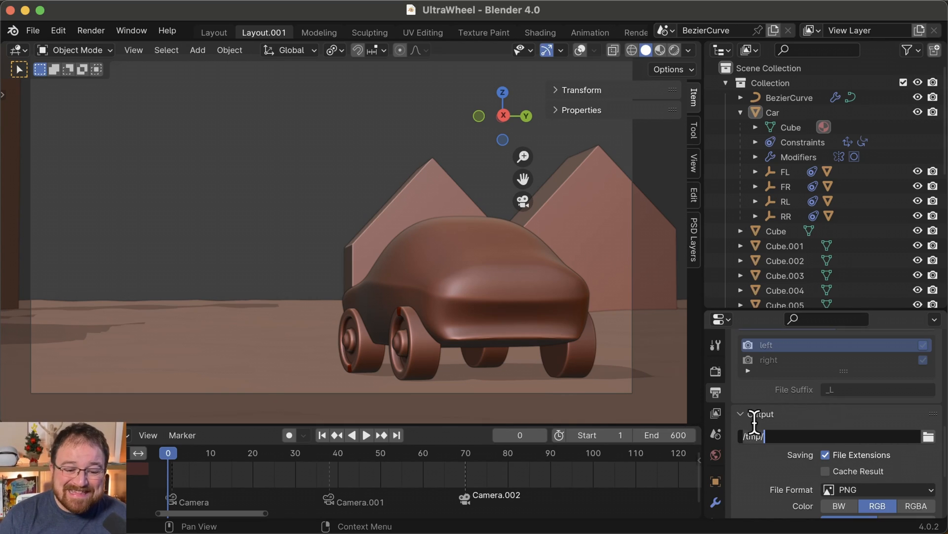
mouse_move(708, 354)
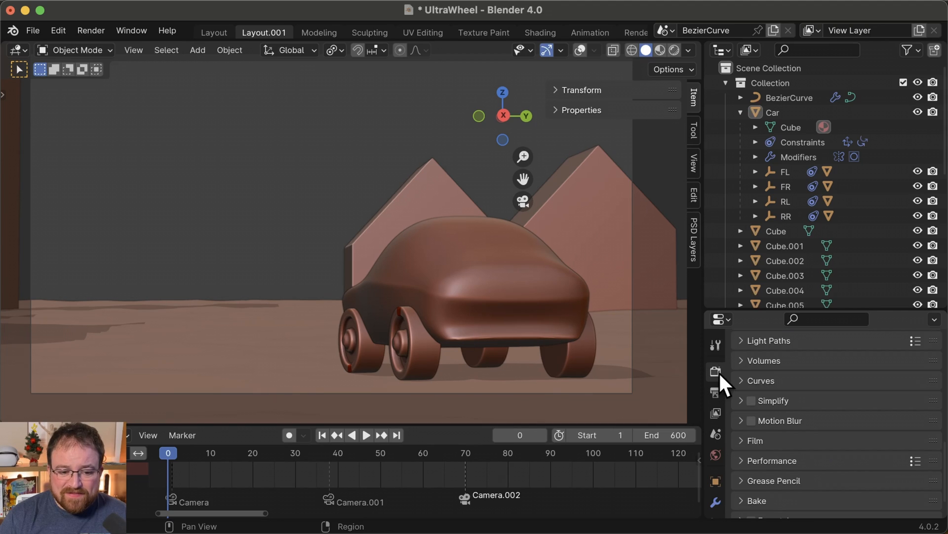
Step: Browse the /tmp/ output folder in Output properties, then cancel without changing the path
left_click(715, 391)
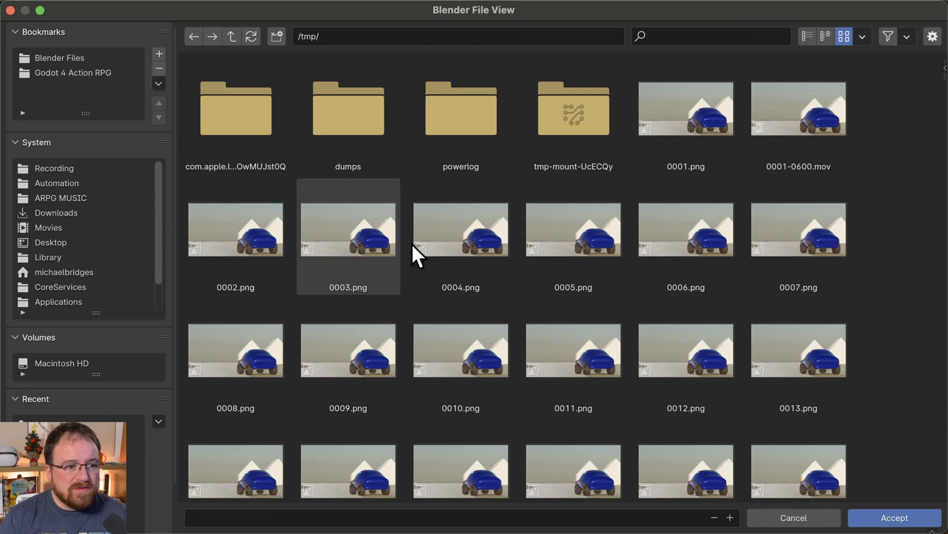
left_click(236, 107)
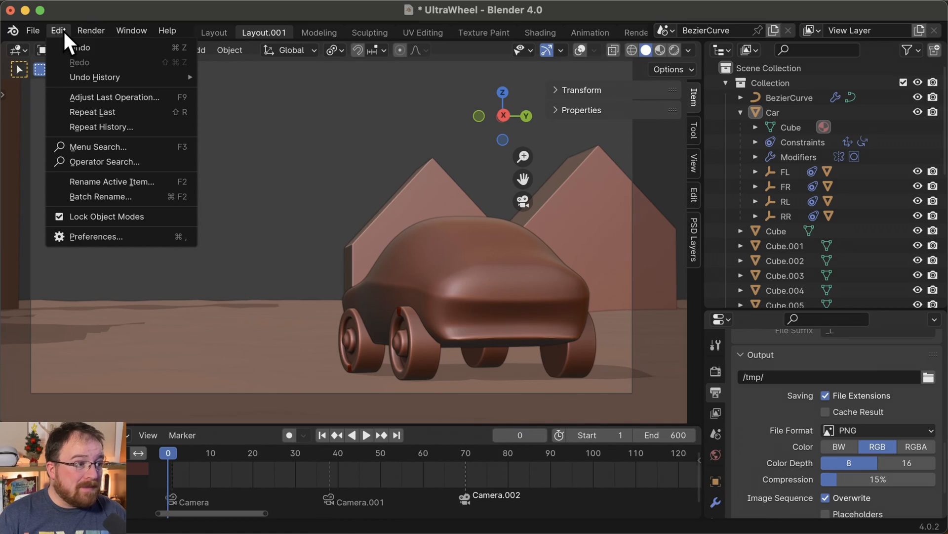
Step: Show the Preferences File Paths section with Render Output at //
left_click(98, 237)
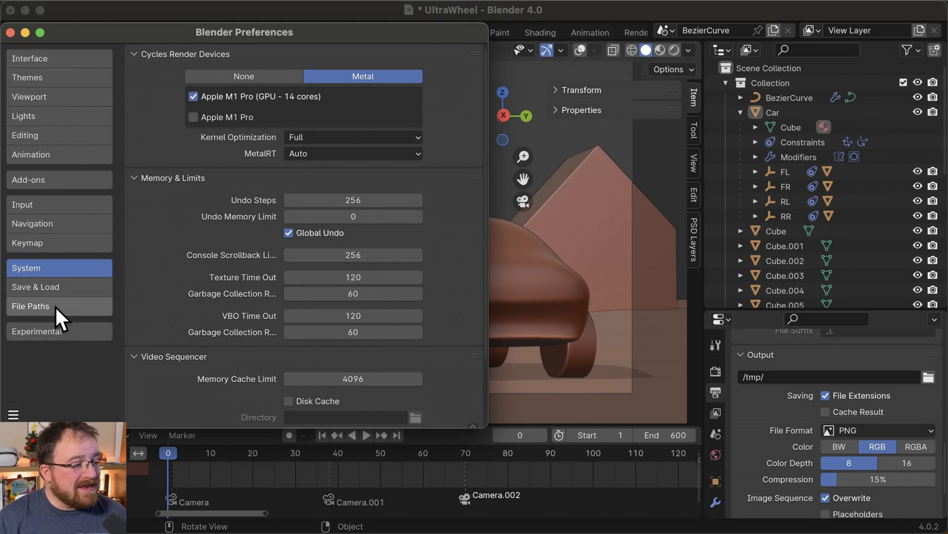
left_click(31, 305)
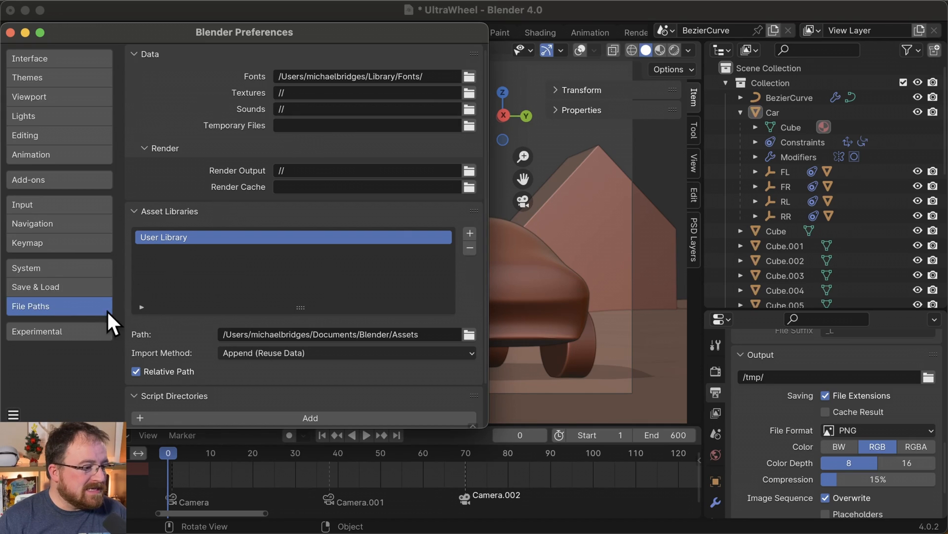
mouse_move(372, 169)
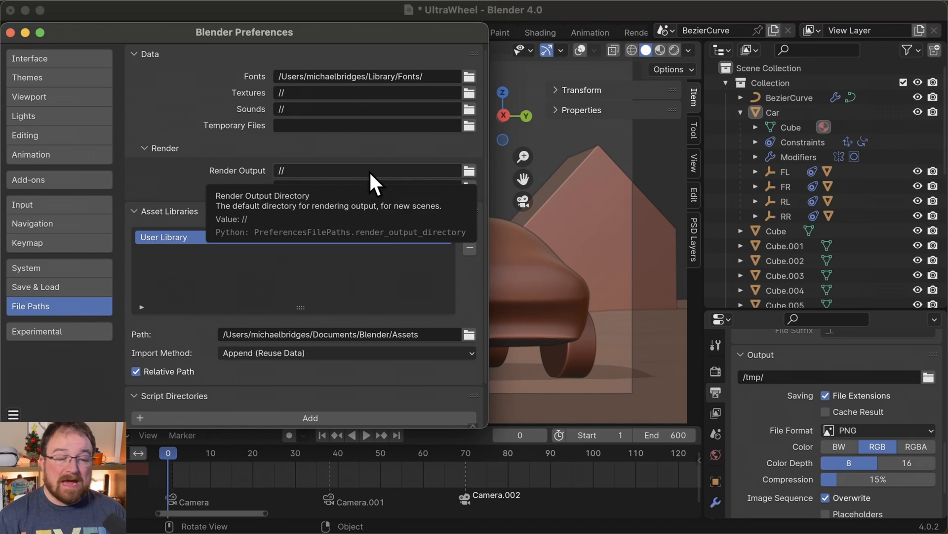